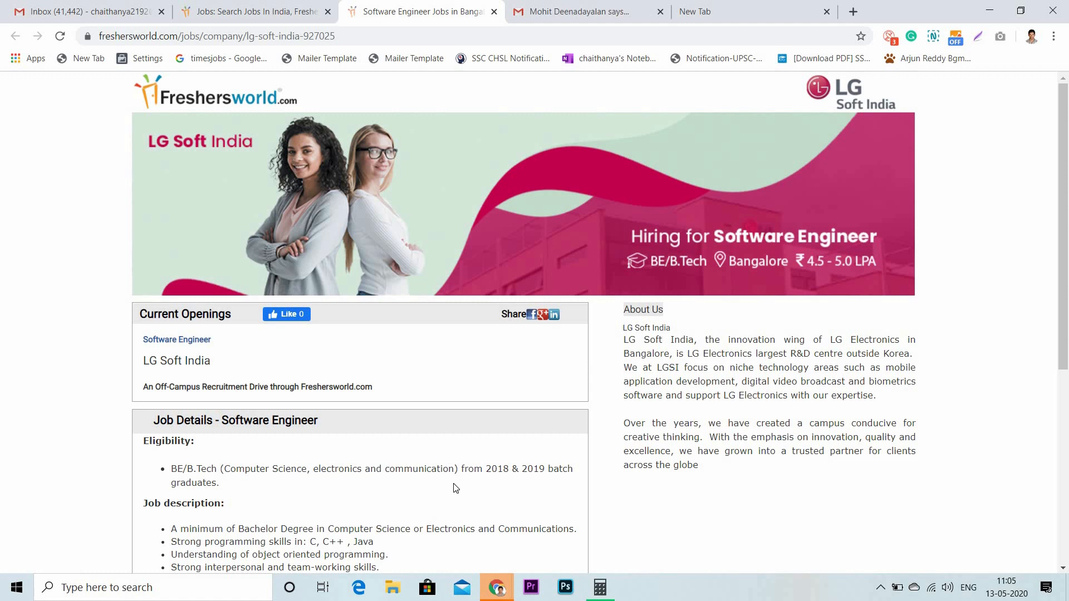
# Scroll the LG Soft India posting to the eligibility, required skills list and Interview Rounds heading
pyautogui.scroll(-3)
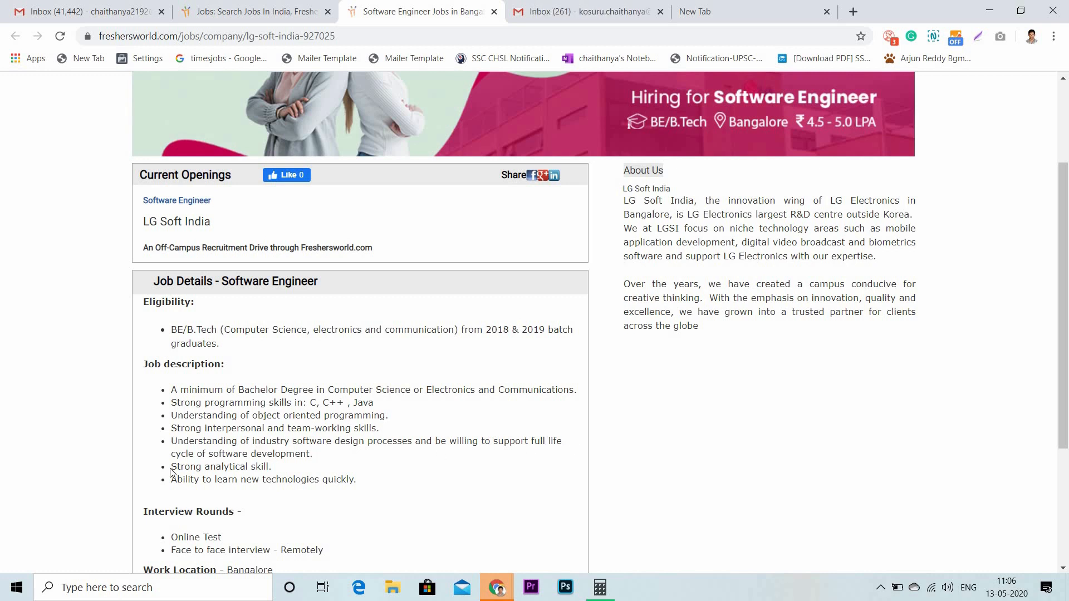
# Briefly highlight a skill line, then scroll to Bangalore location, 4.5–5.0 LPA salary and Apply Now (226 applications)
pyautogui.moveTo(170, 479); pyautogui.dragTo(220, 479)
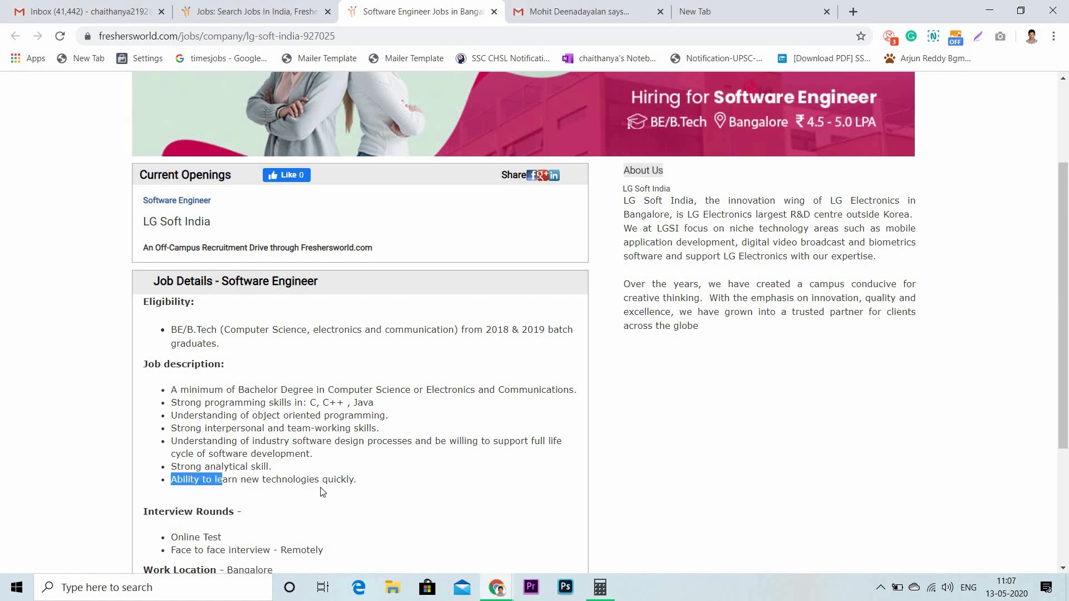
pyautogui.moveTo(221, 479); pyautogui.dragTo(354, 478)
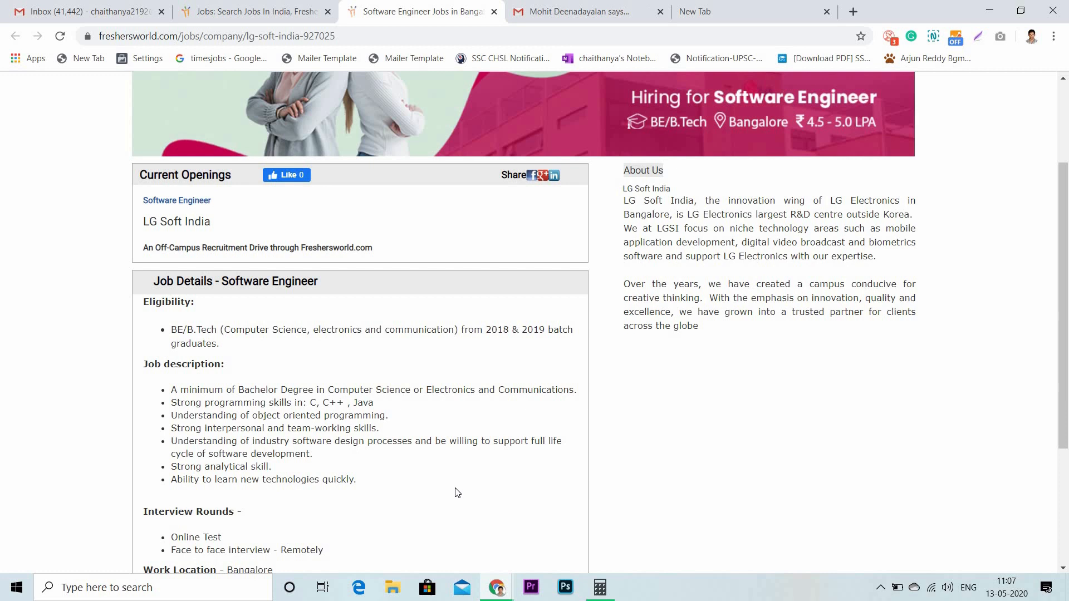
pyautogui.moveTo(247, 543)
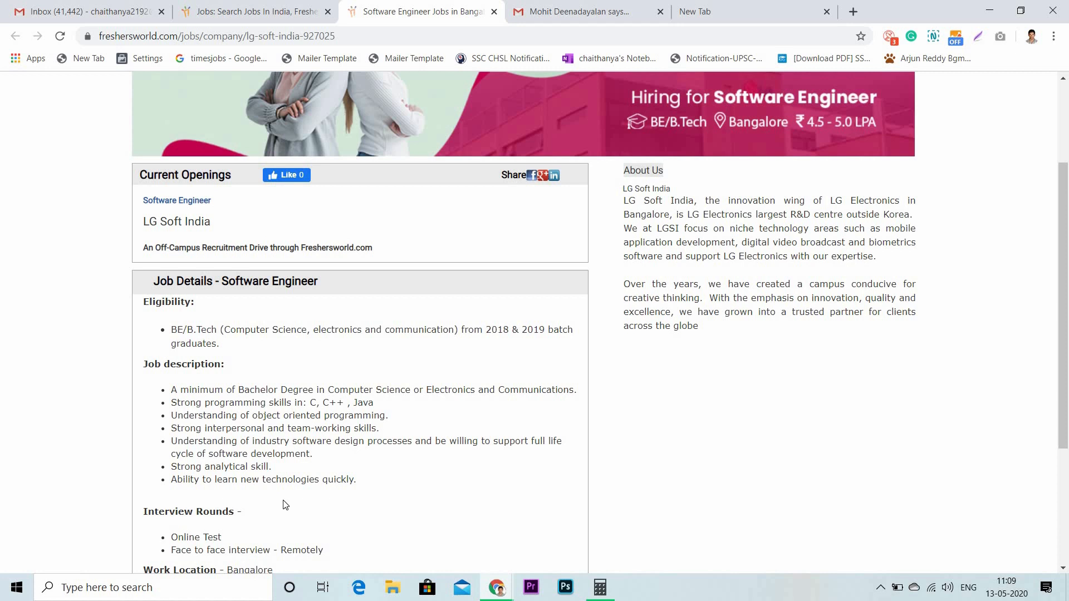
pyautogui.scroll(-3)
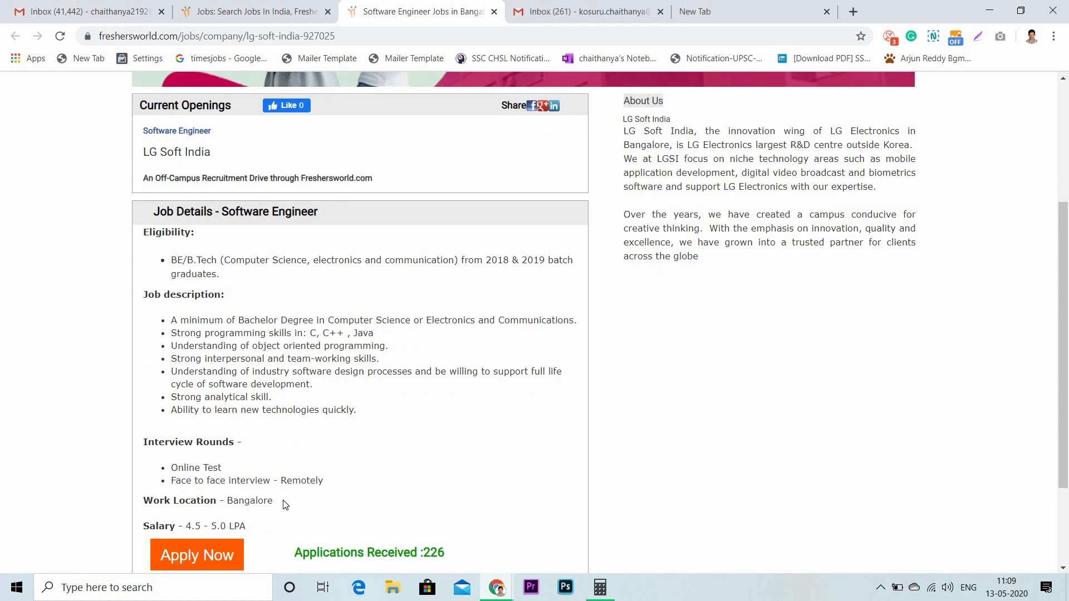